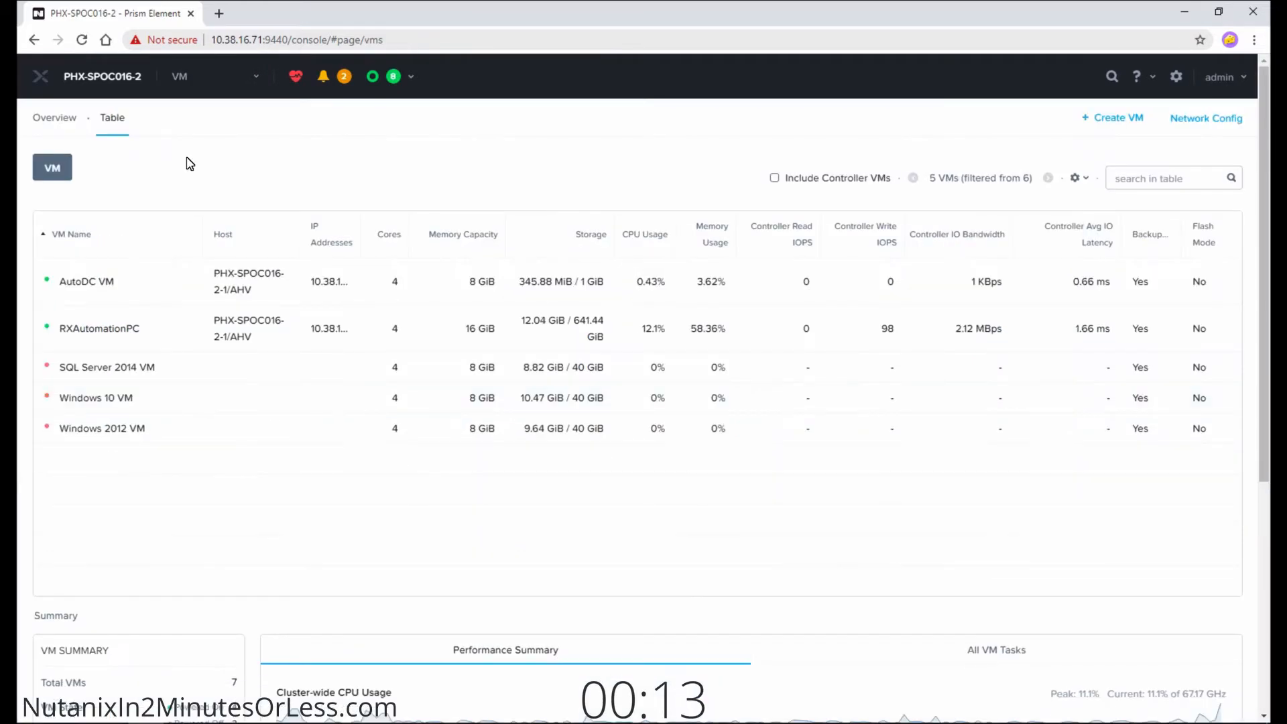
Switch the VM dashboard to table view listing the cluster's virtual machines
left_click(111, 118)
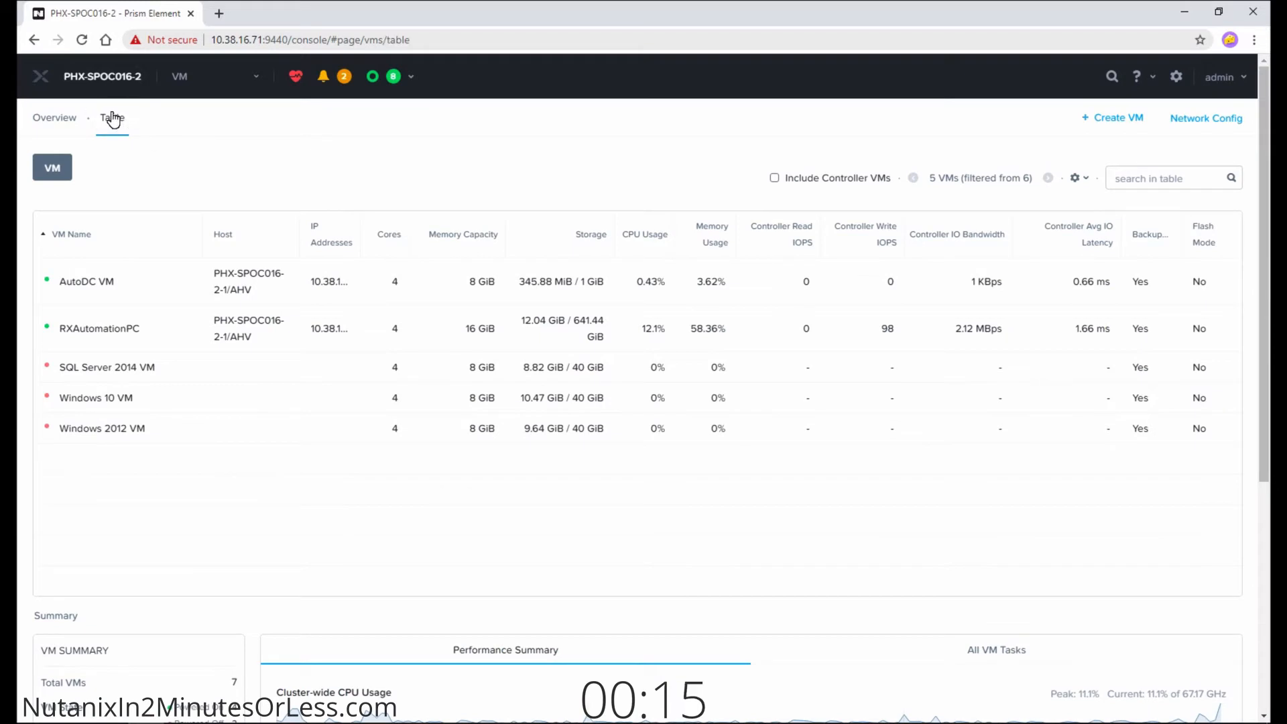
mouse_move(1102, 138)
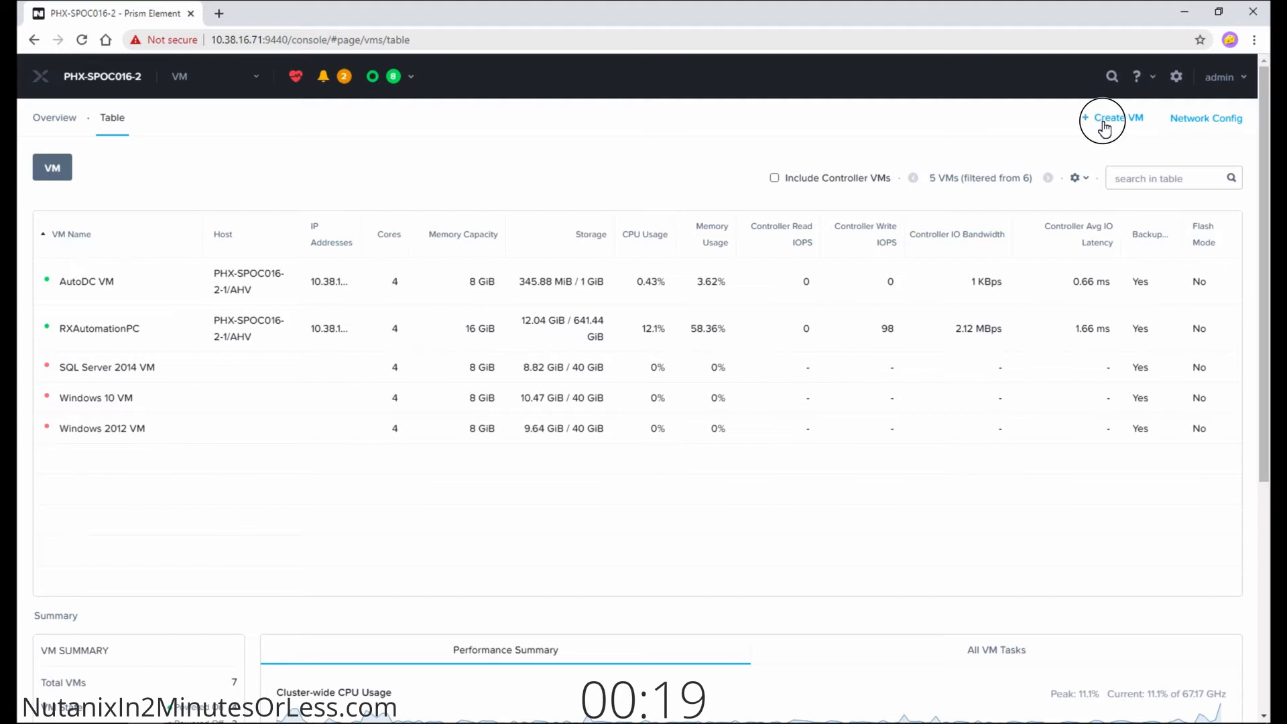
Start a new VM named bitnaminats with 4 vCPUs and 8 GiB memory
left_click(1112, 118)
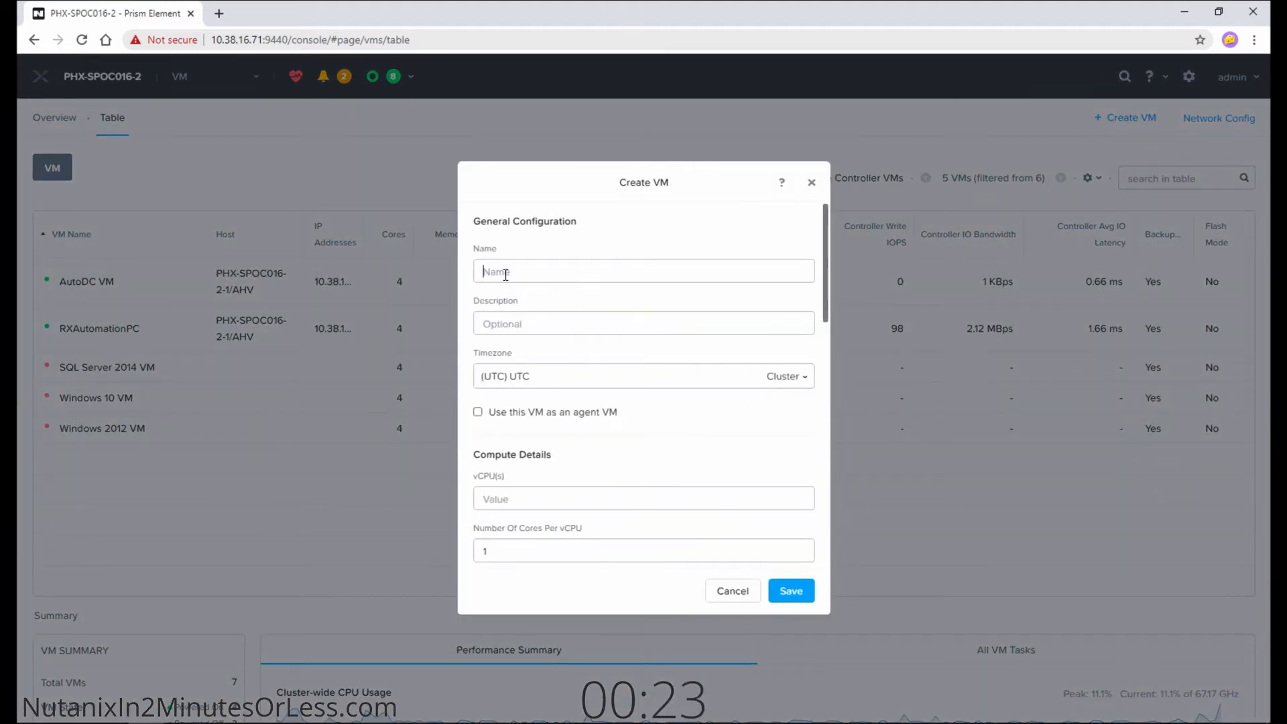
type("bitnaminats")
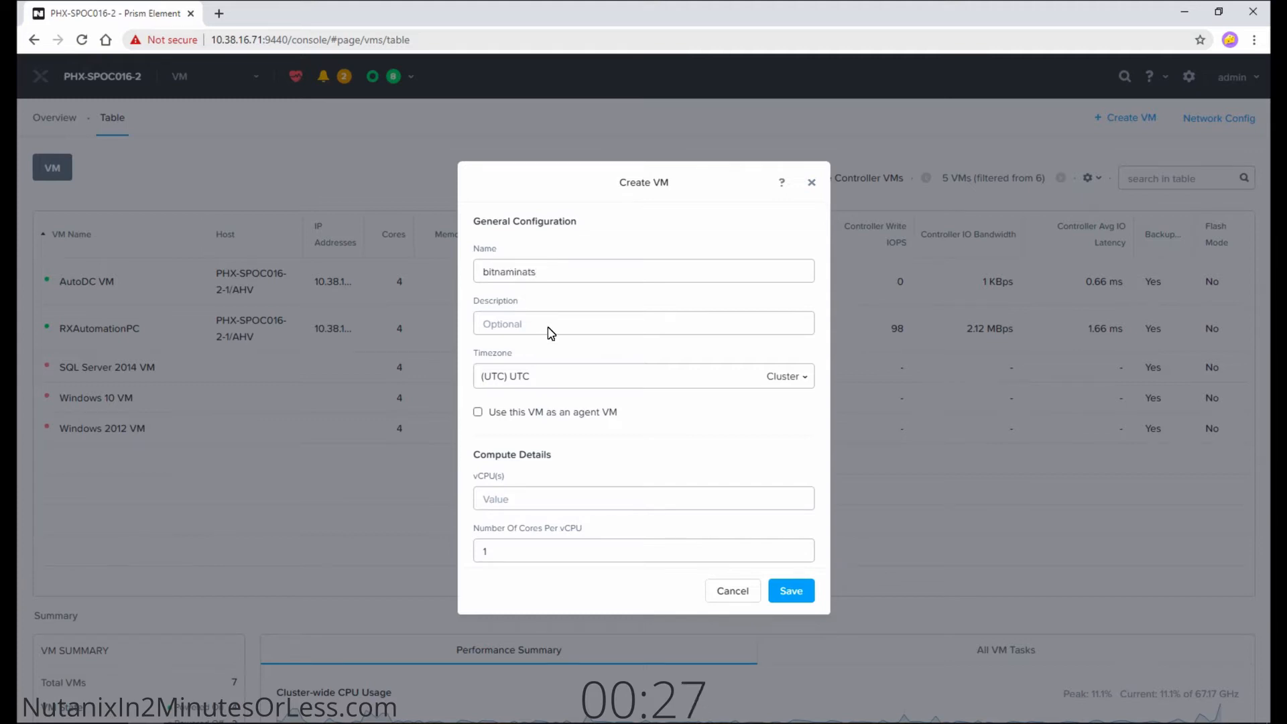
scroll("down", 3)
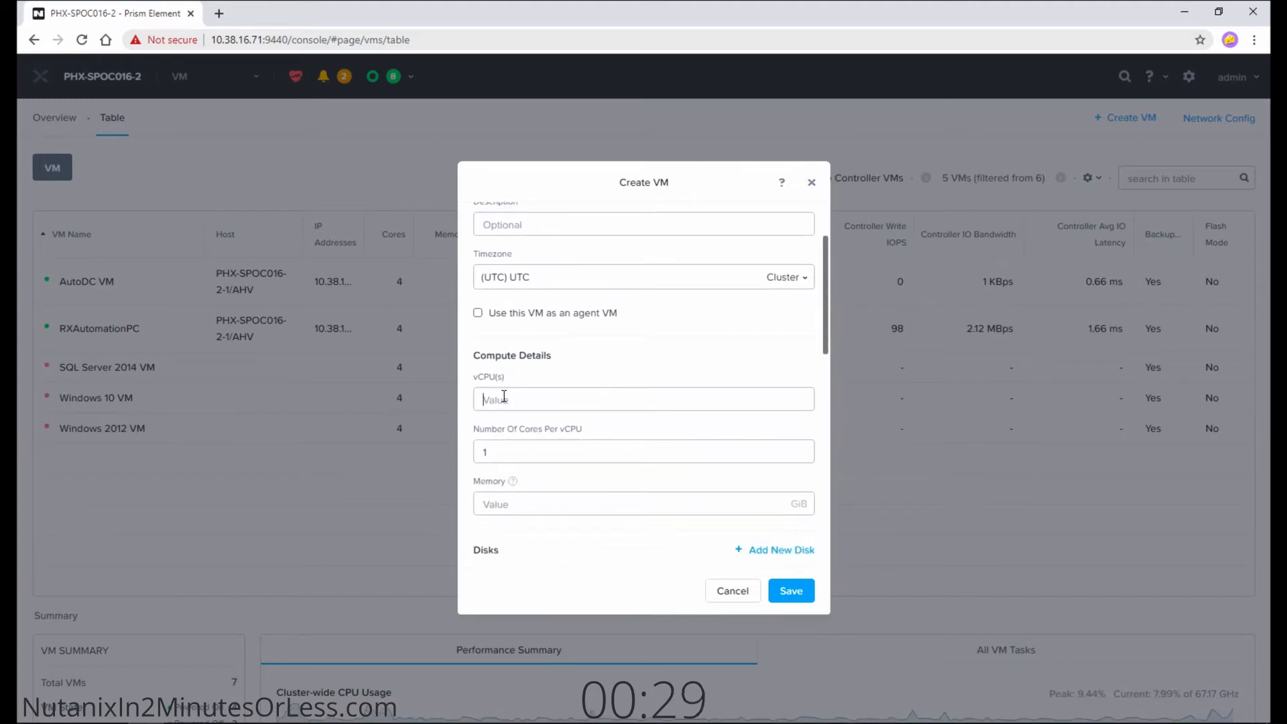
type("4")
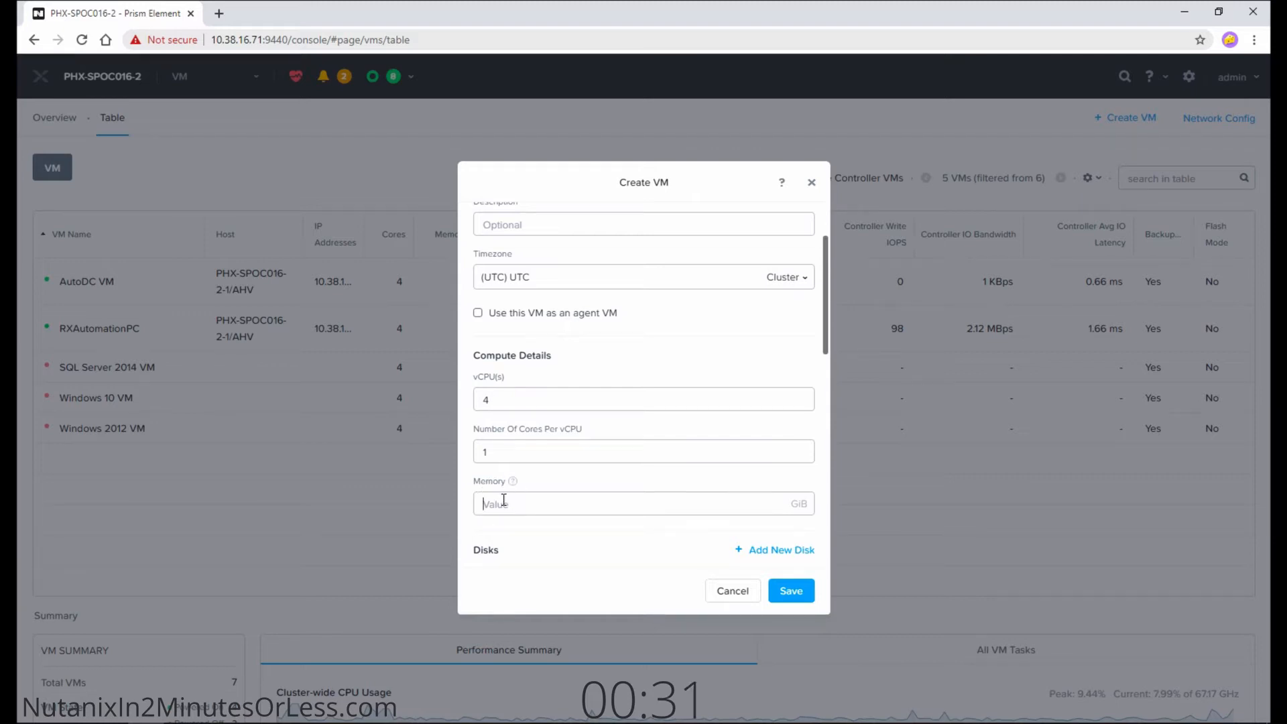
type("8")
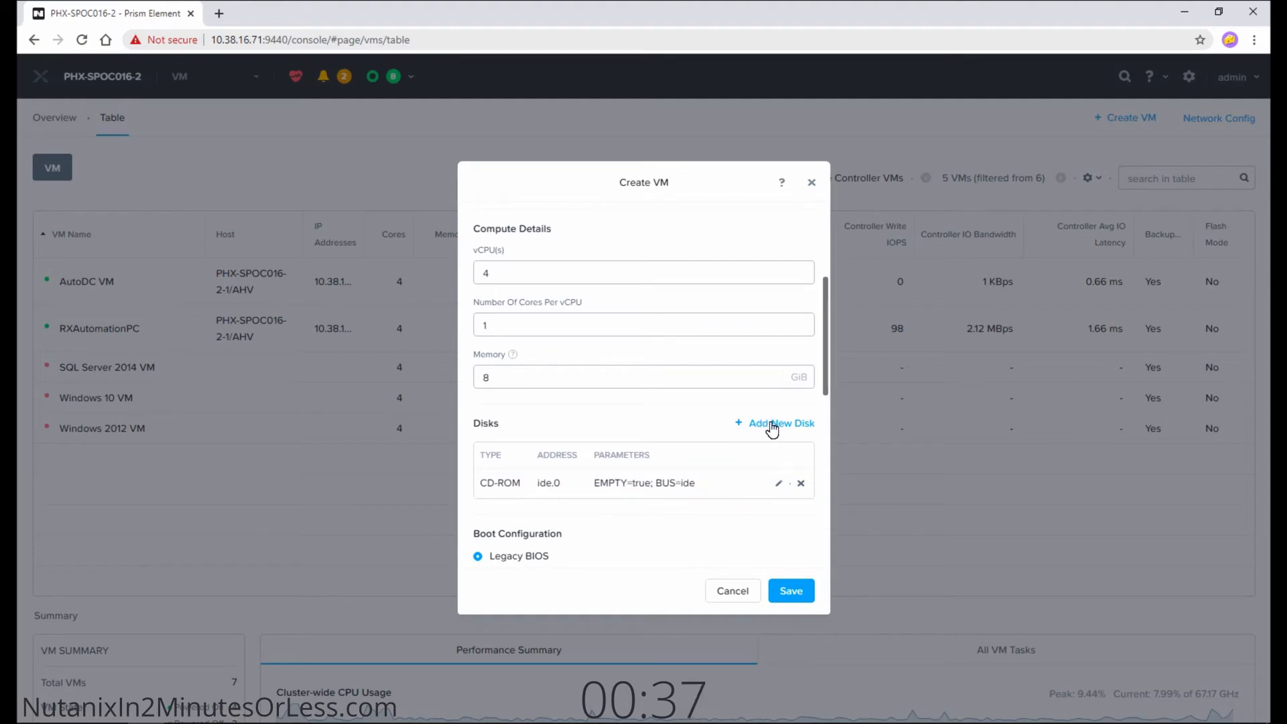
Add a new disk set to clone from the Image Service
left_click(779, 422)
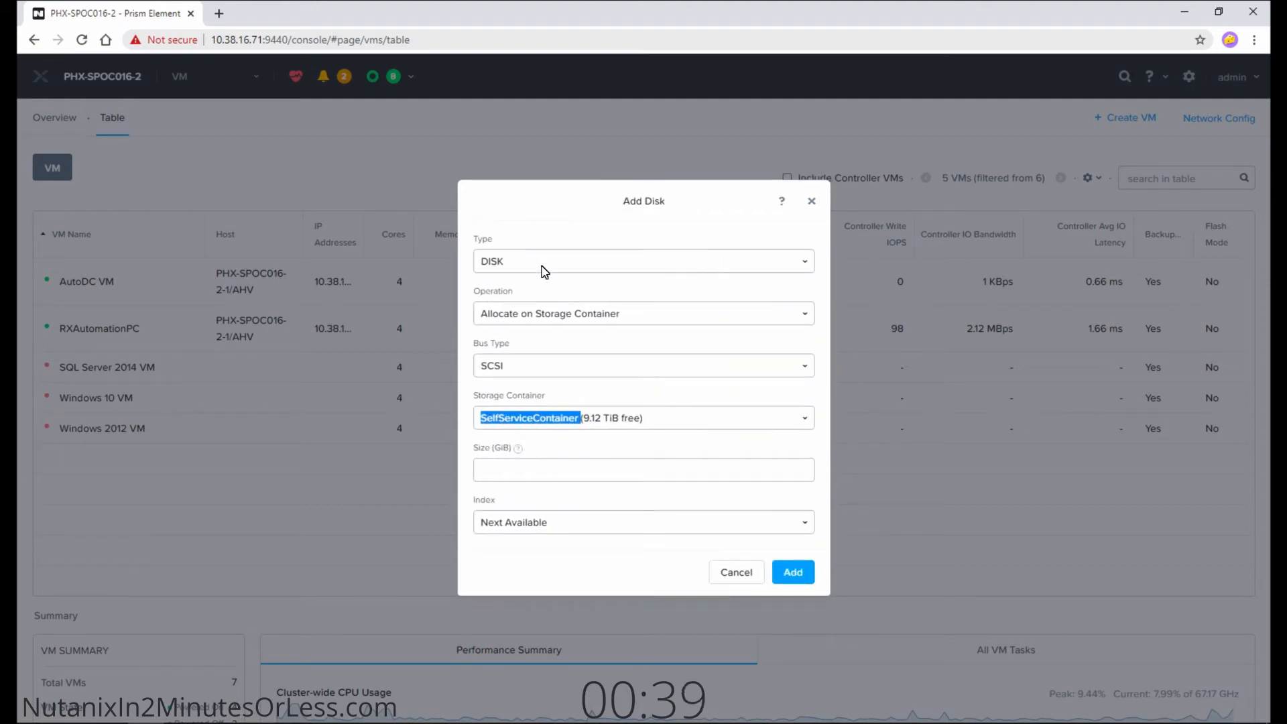
mouse_move(507, 302)
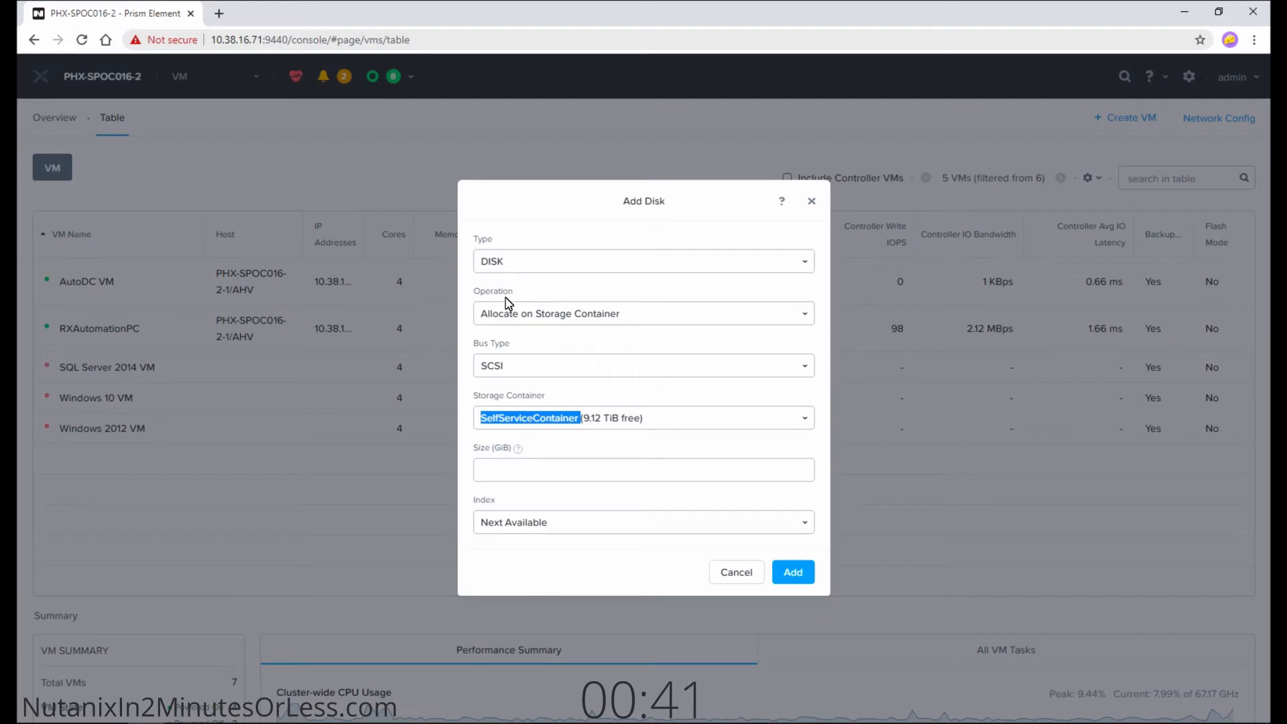
left_click(642, 312)
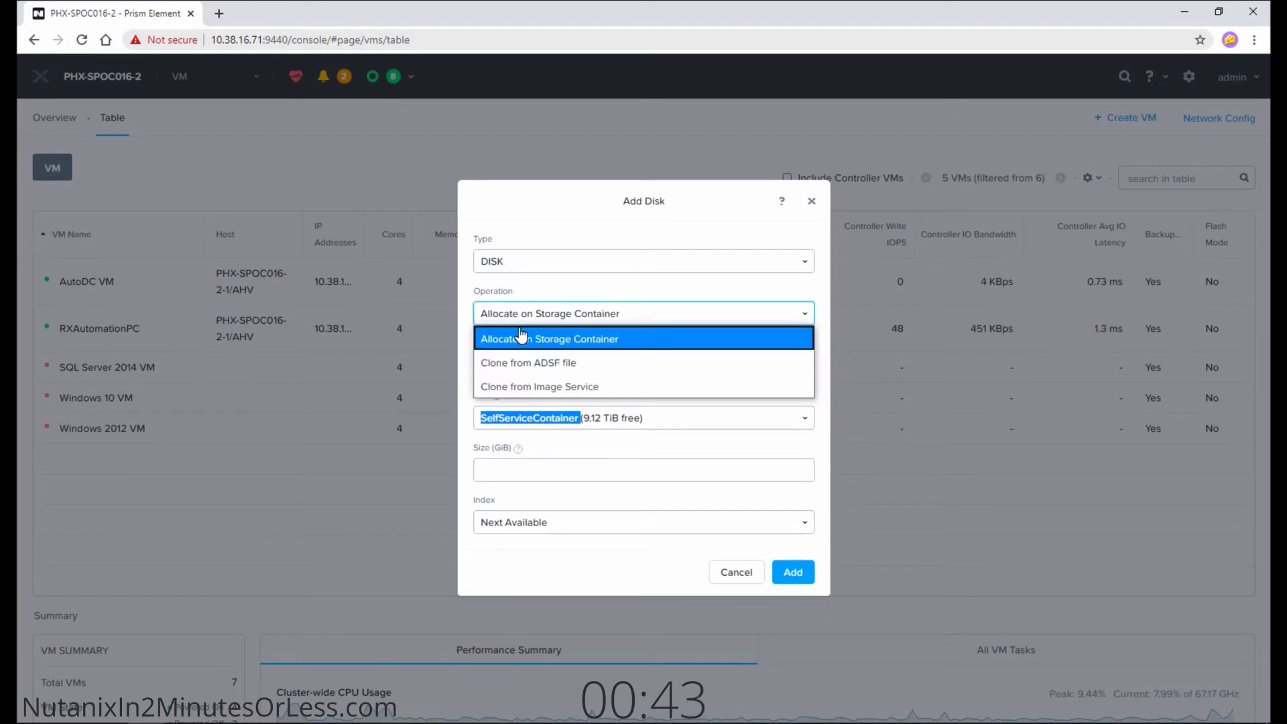
left_click(550, 338)
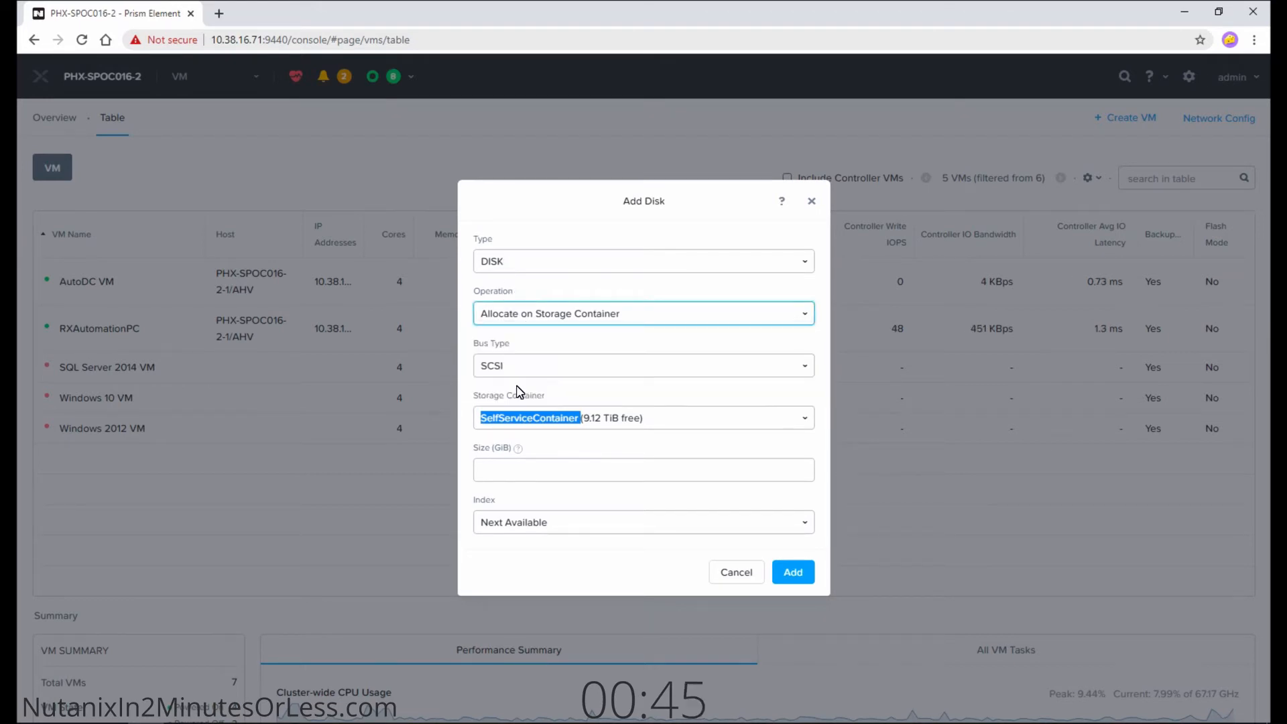
left_click(642, 312)
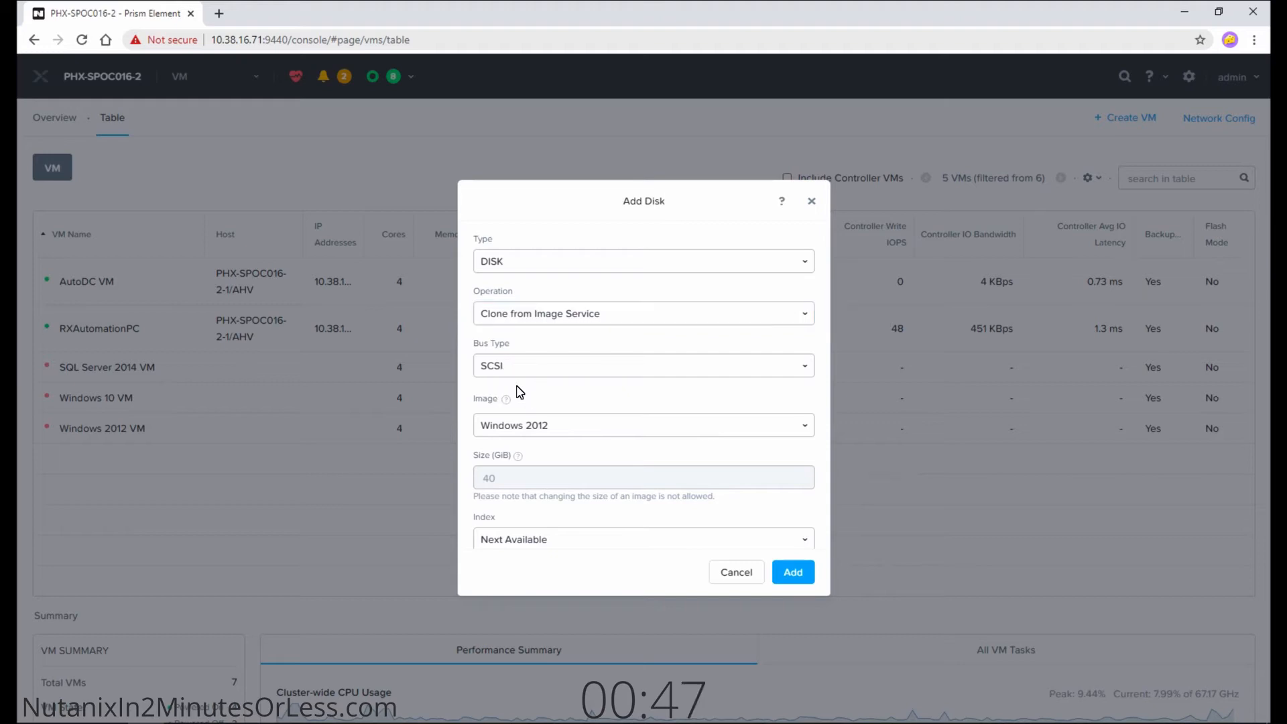
Choose the bitnami_nats image and attach the cloned disk to the VM
left_click(643, 425)
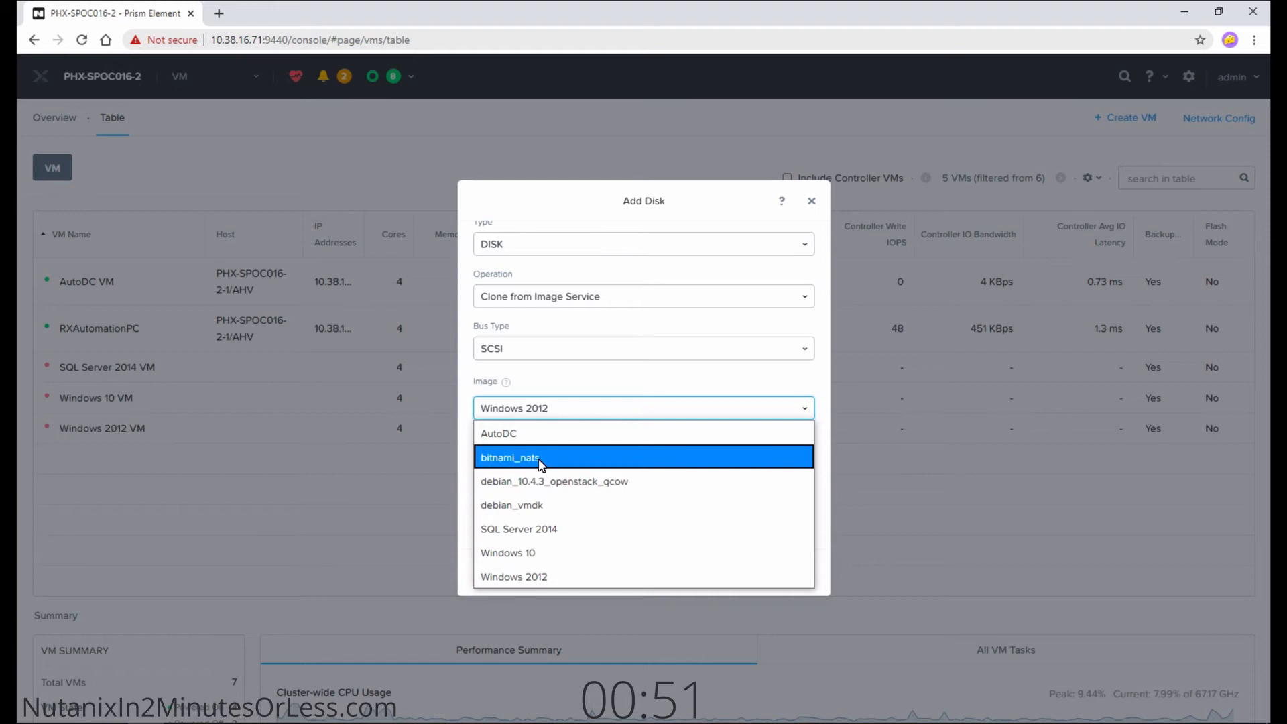
left_click(509, 457)
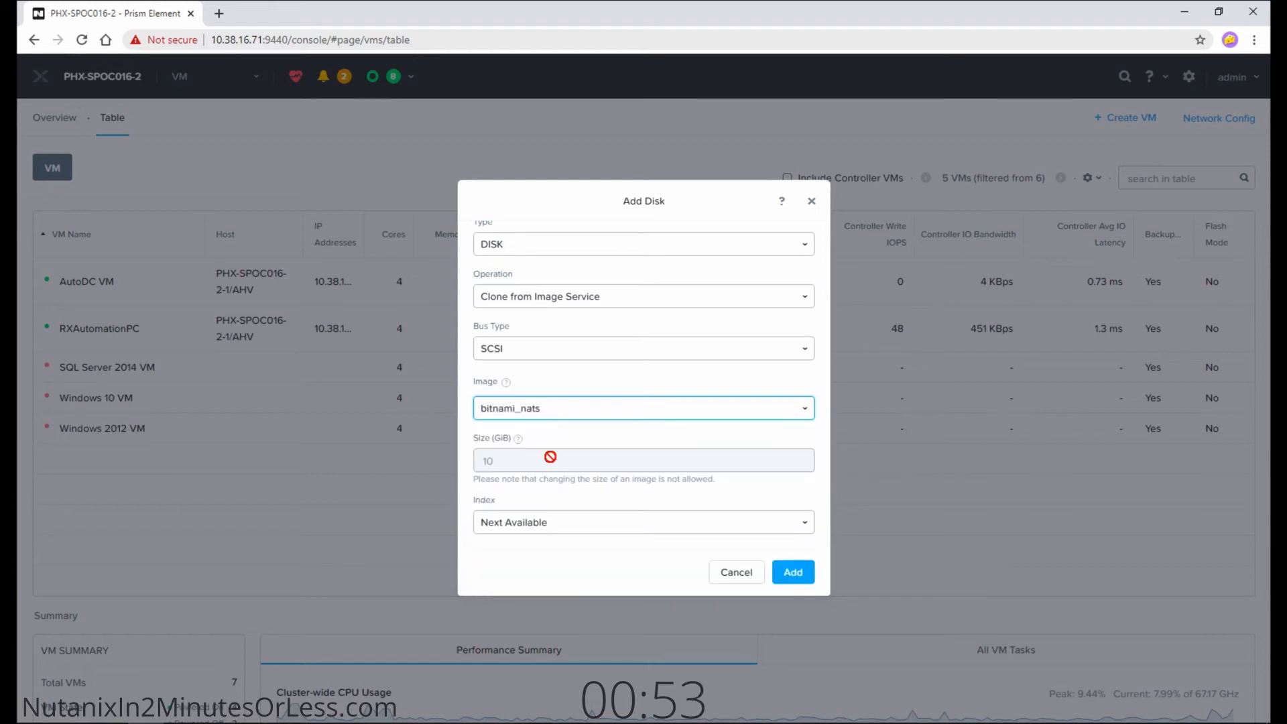
left_click(793, 572)
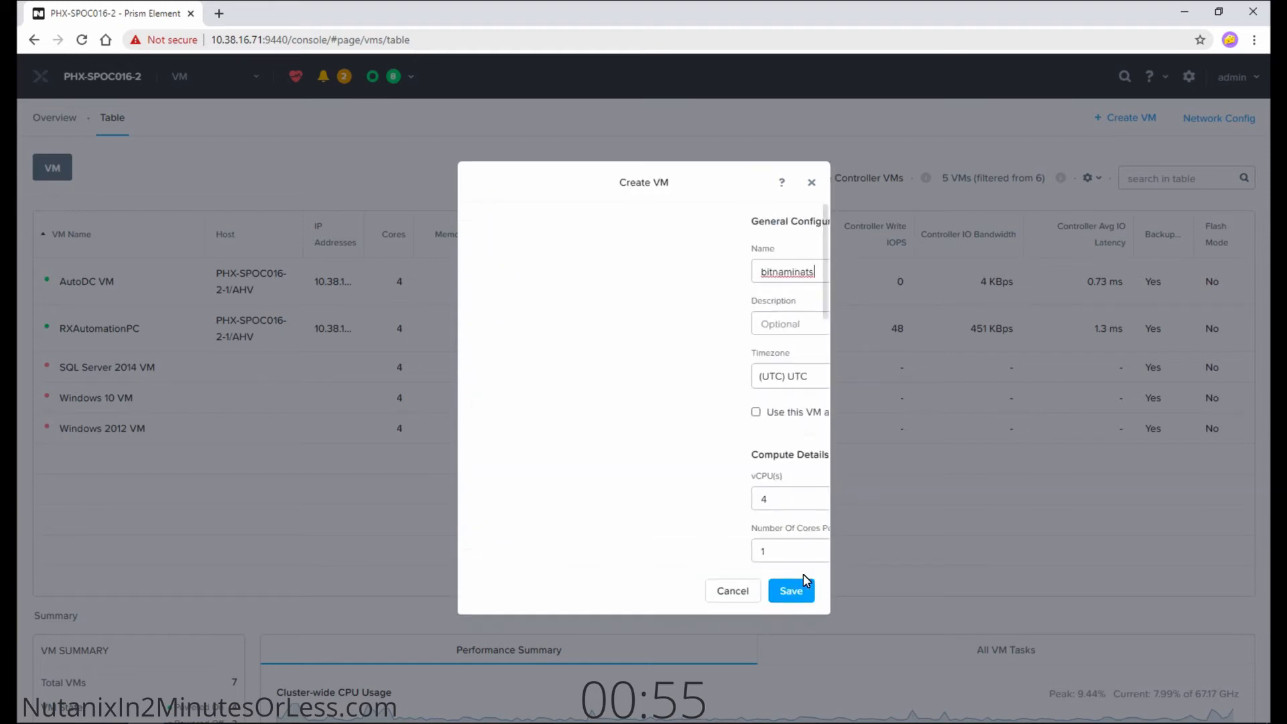
Save the bitnaminats VM so it appears in the VM table
scroll("down", 3)
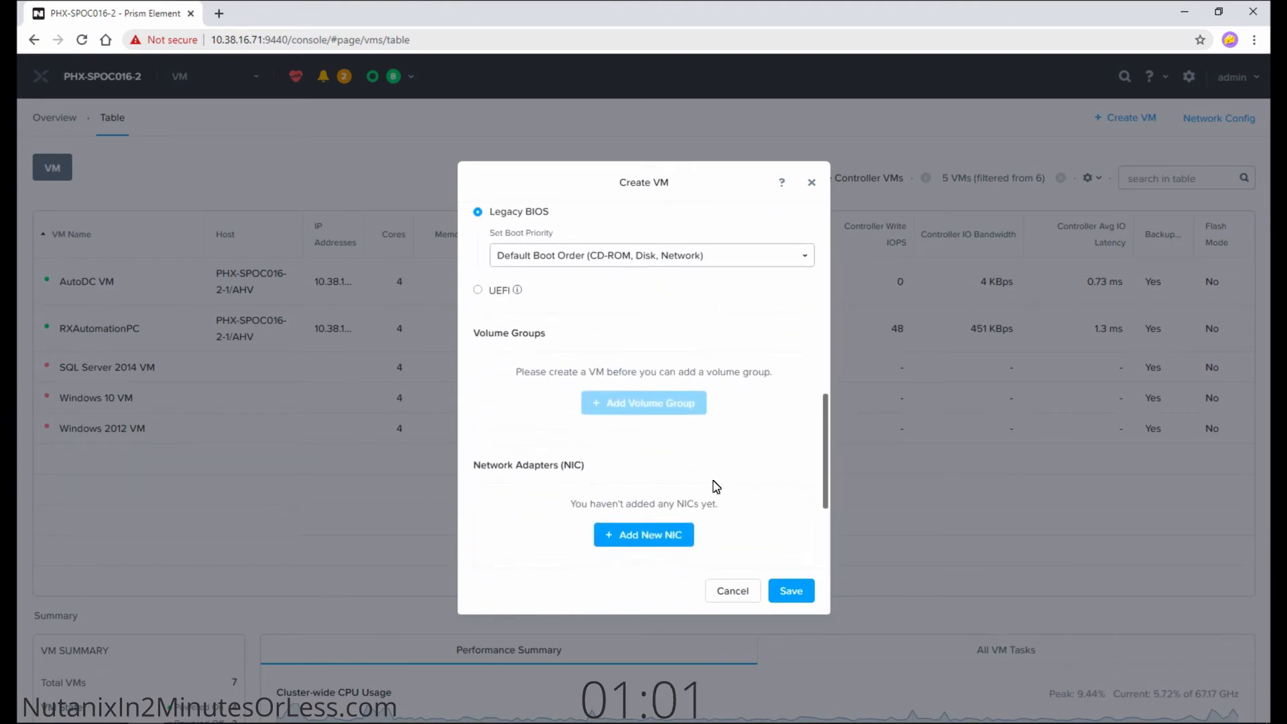
scroll("down", 3)
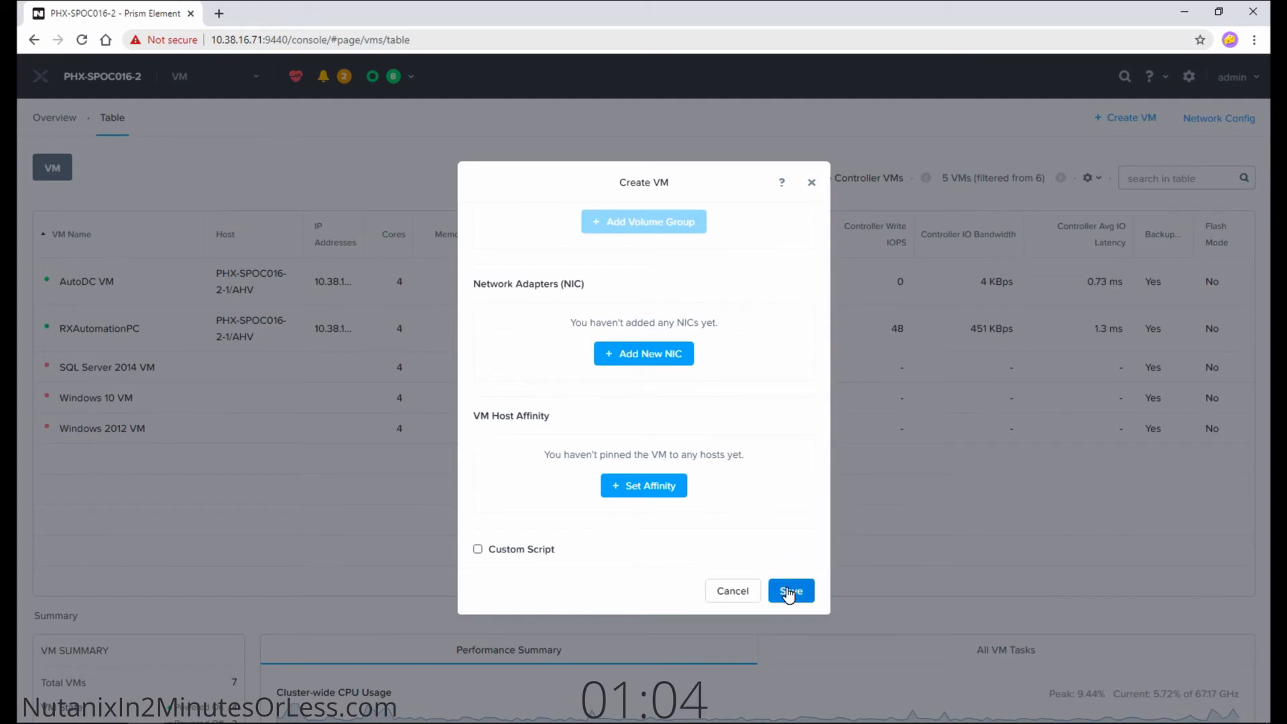
left_click(790, 591)
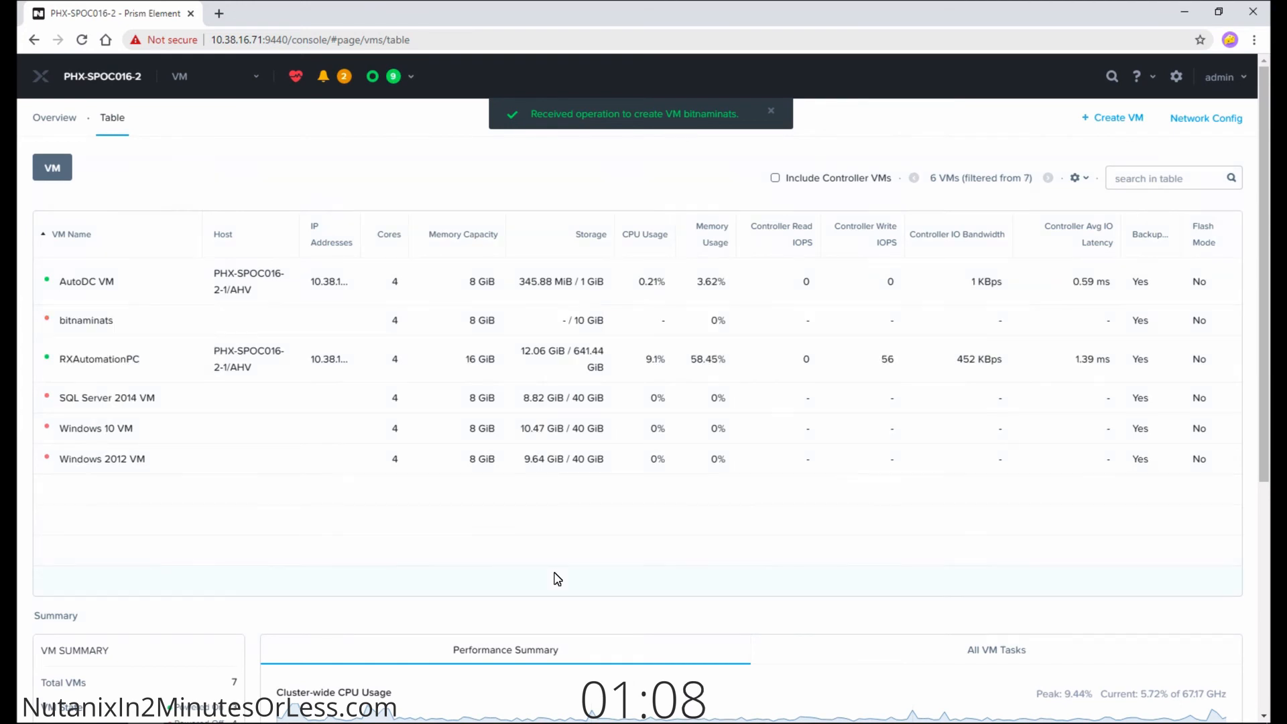
mouse_move(295, 323)
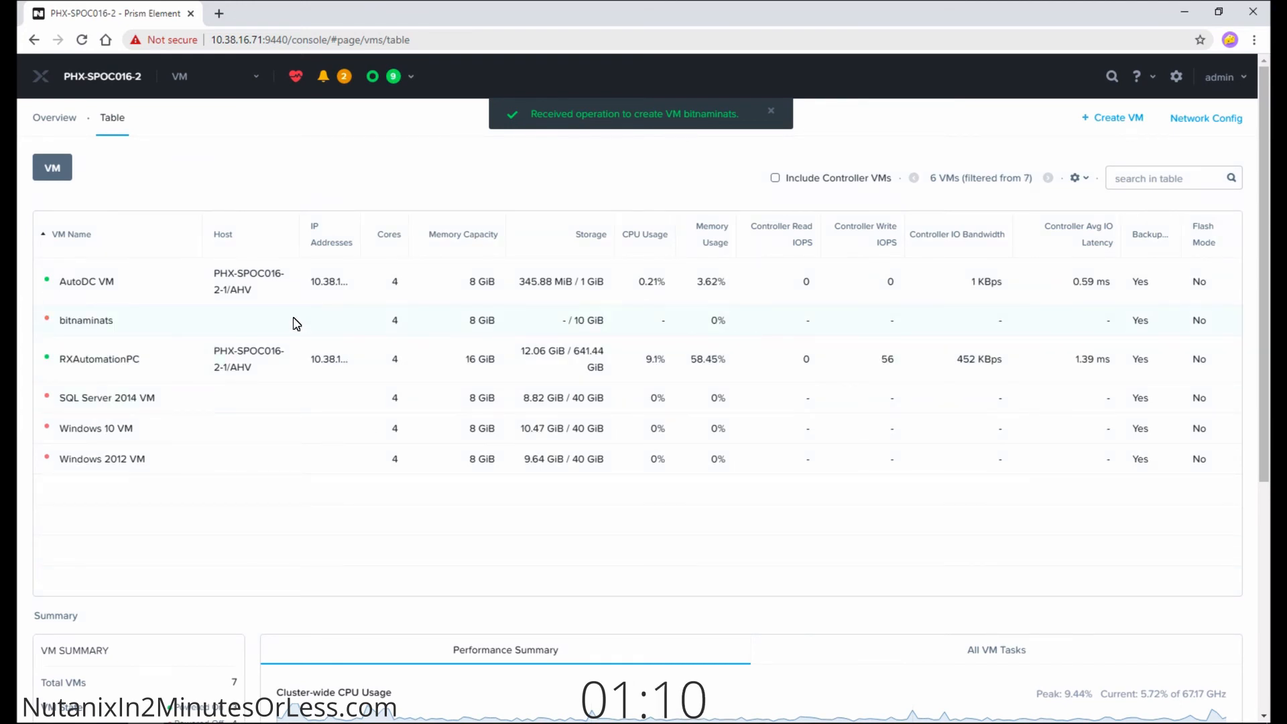
Power on the bitnaminats VM and launch its console in a new window
left_click(86, 320)
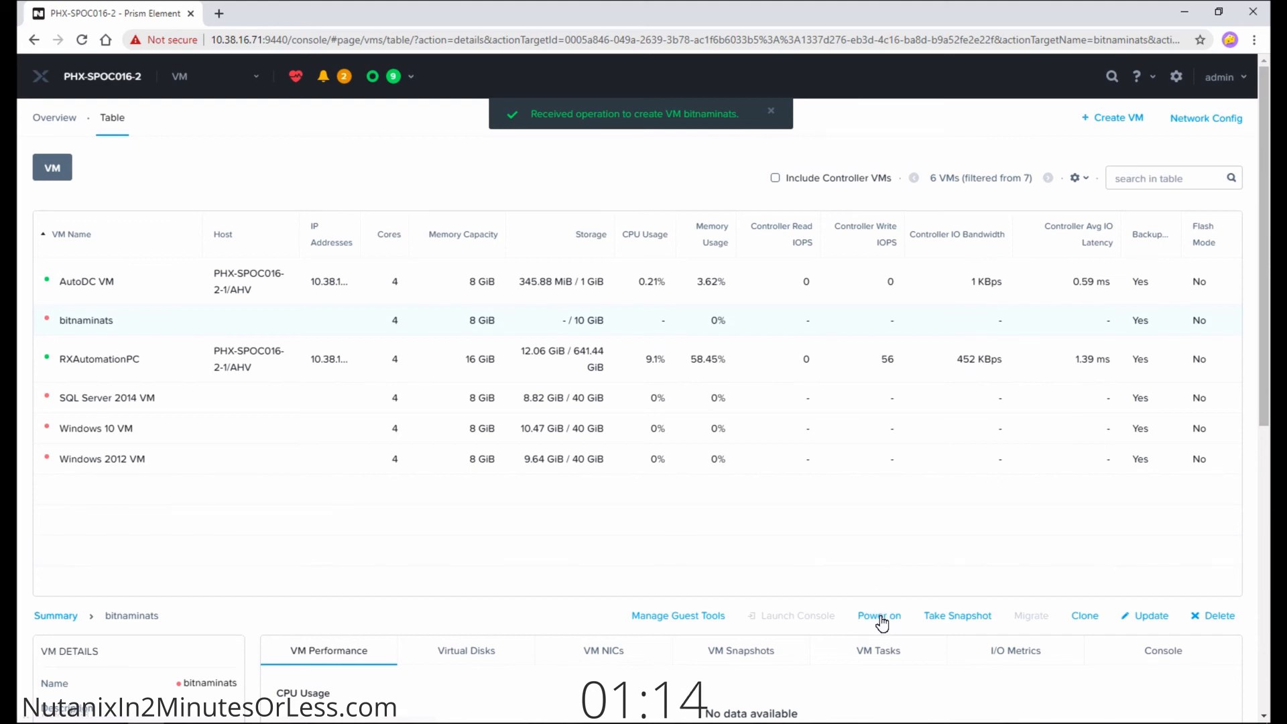
left_click(880, 616)
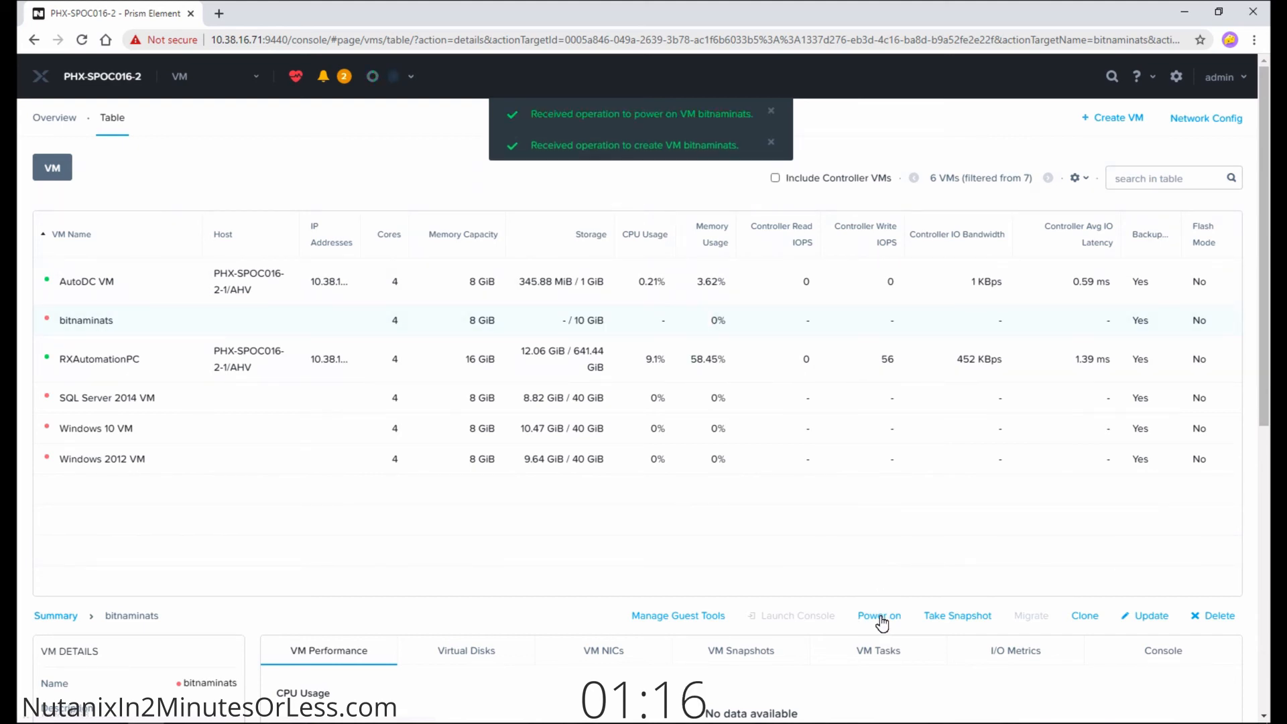
left_click(880, 616)
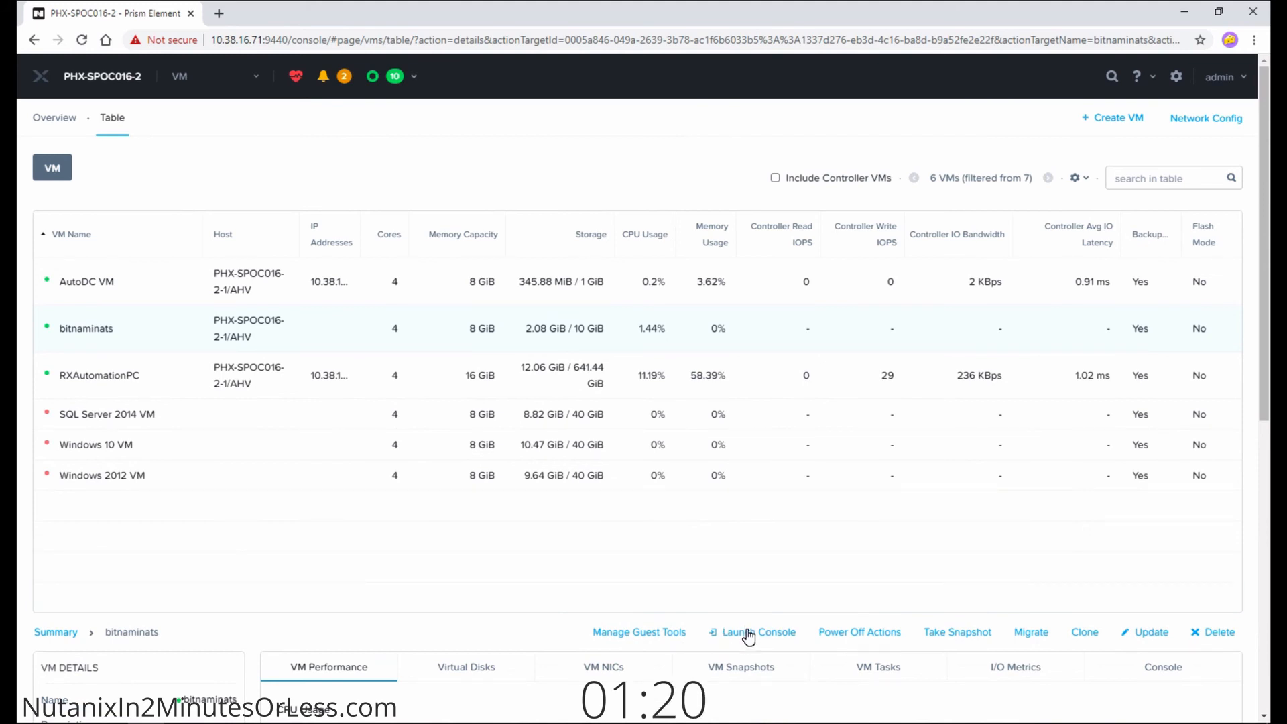
left_click(751, 632)
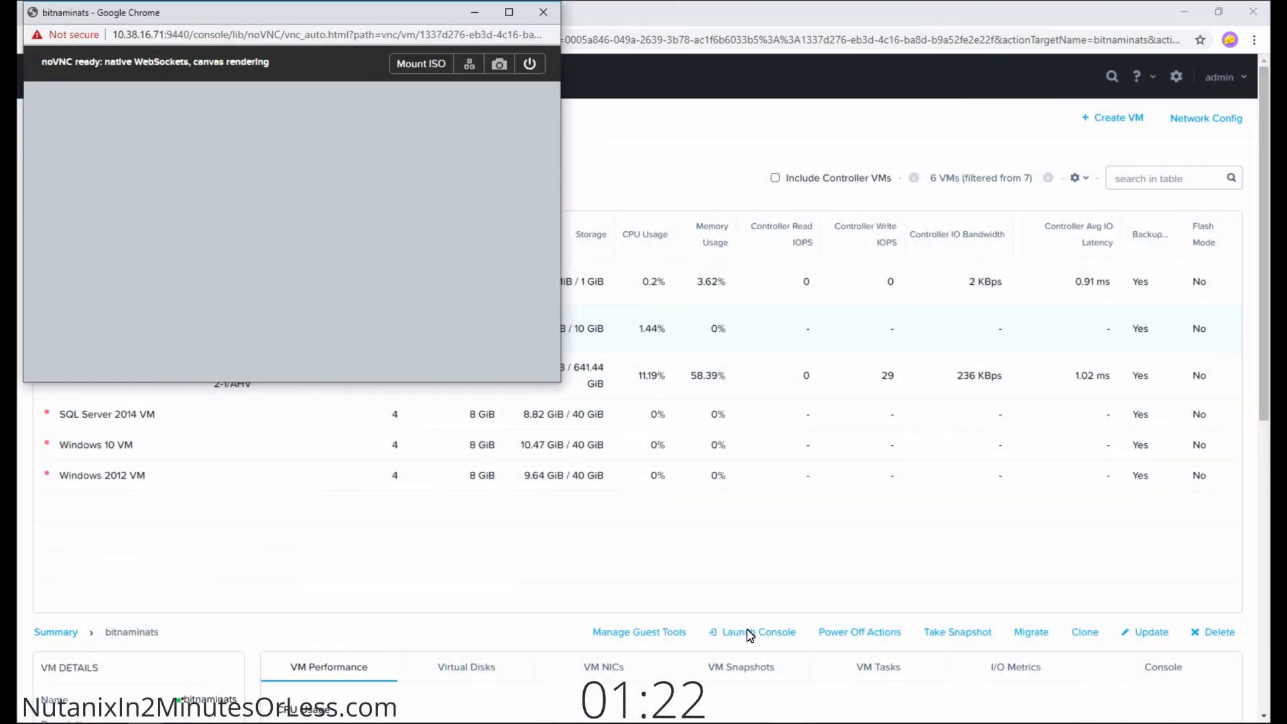